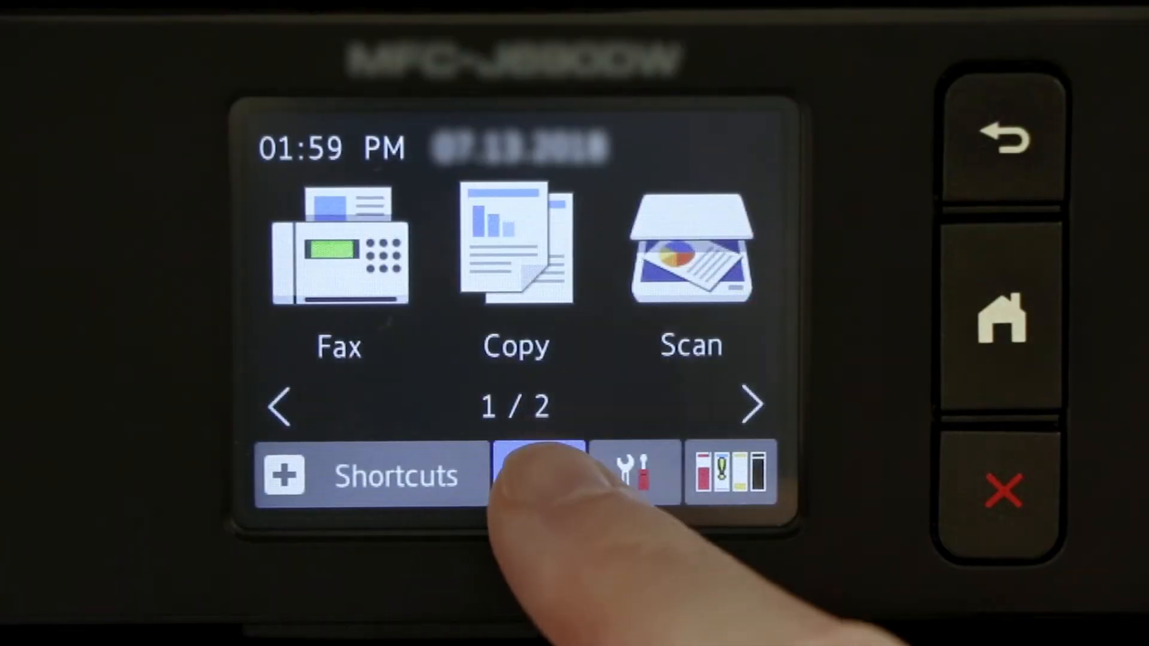
Step: Launch the WLAN Assistant from the home-screen Wi-Fi icon and acknowledge its CD-ROM notice
click(632, 473)
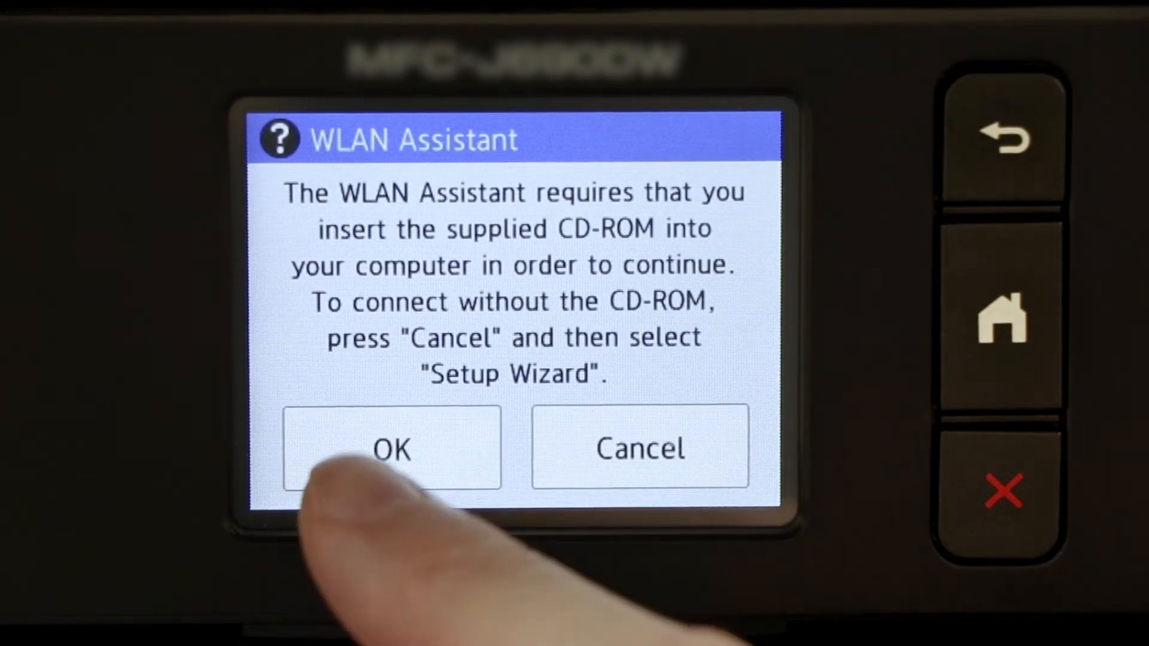
click(390, 448)
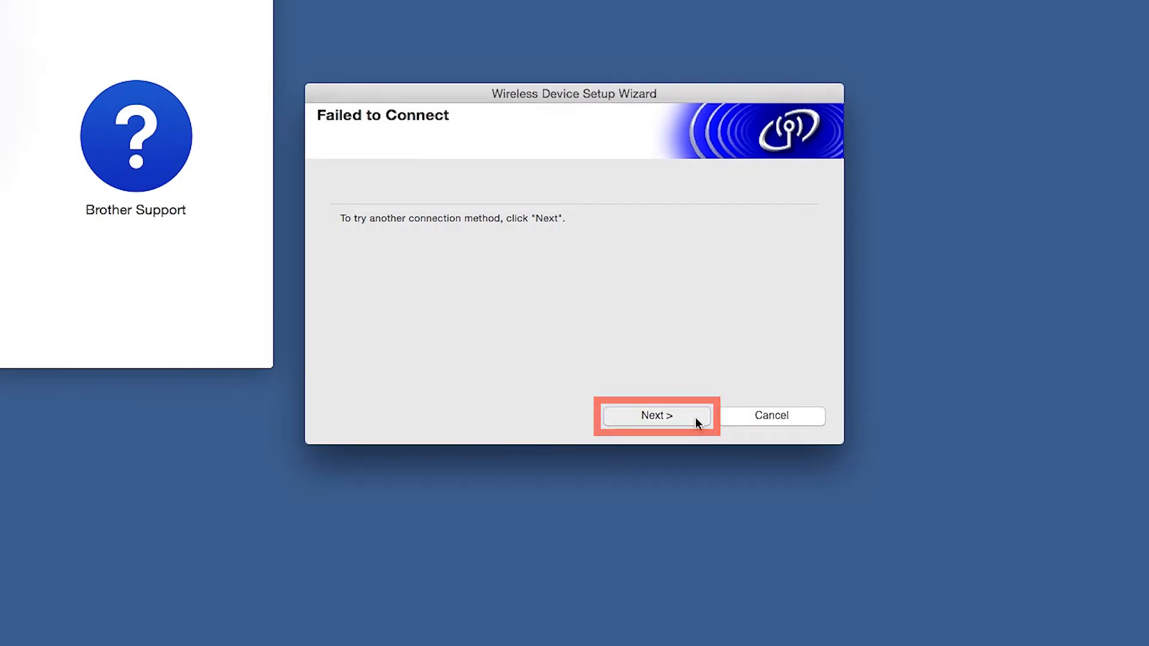
Step: Choose 'No, I do not have a USB cable' and confirm the network name and password are checked
click(655, 415)
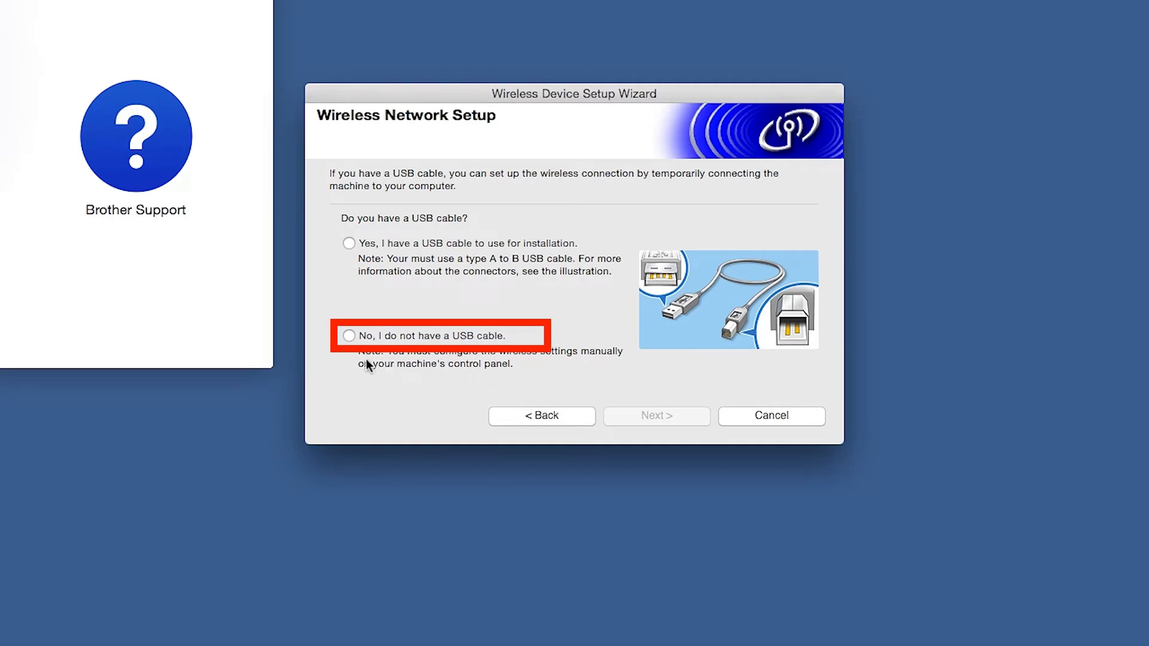
click(348, 335)
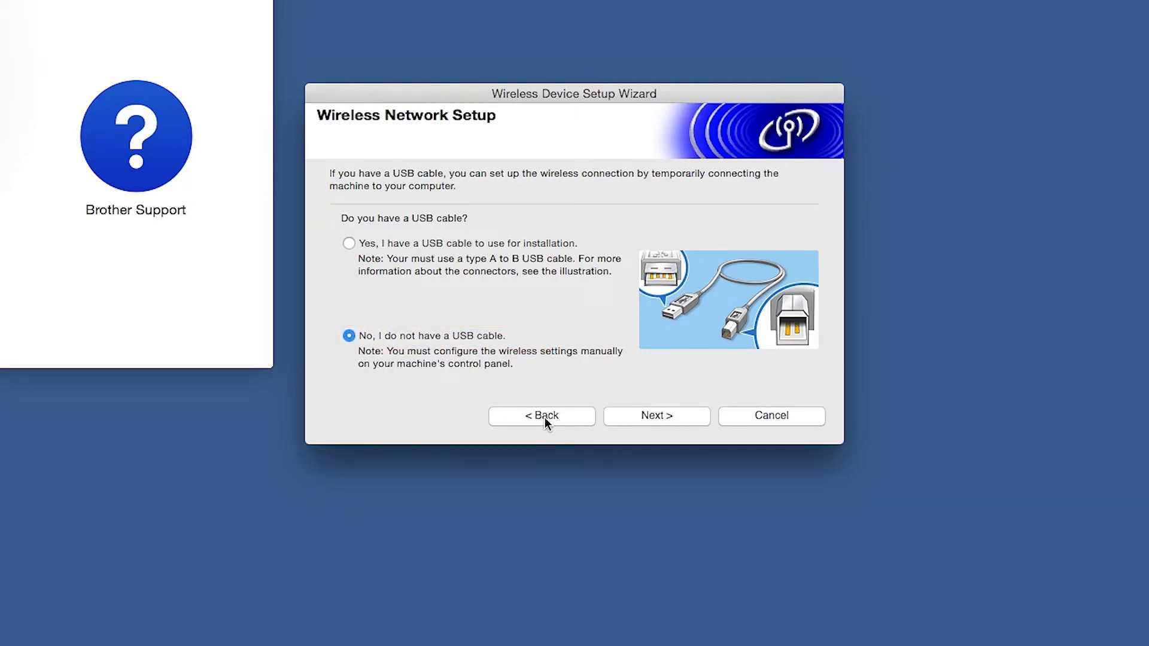
click(655, 415)
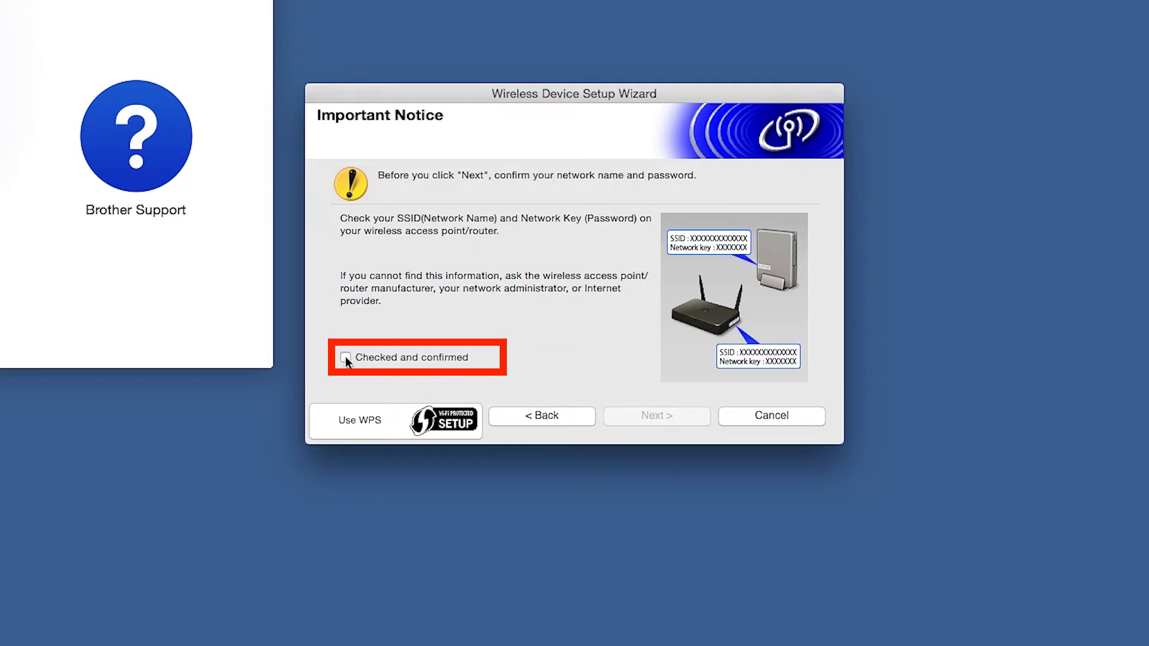
click(345, 358)
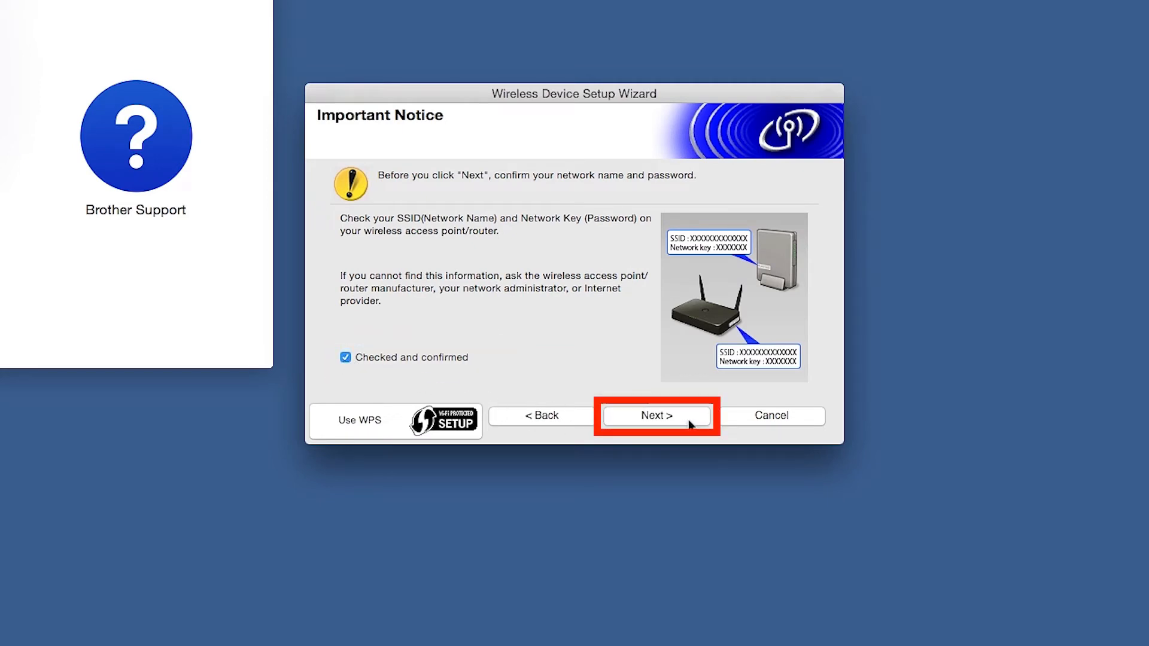
click(655, 415)
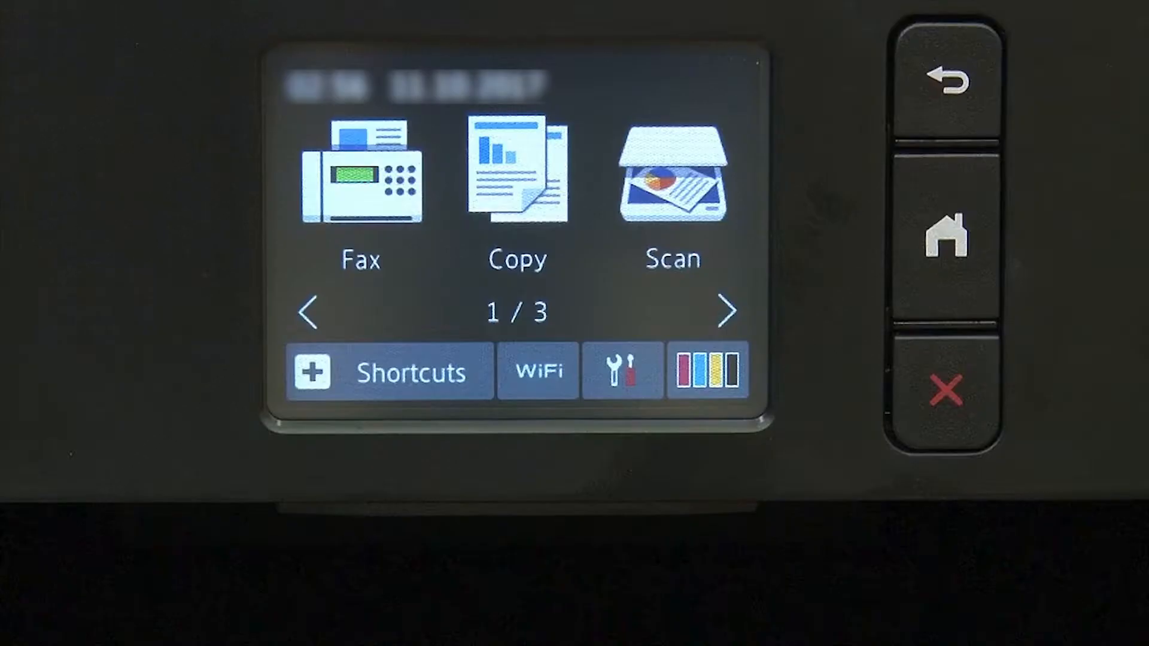
Step: Run the Wi-Fi Setup Wizard, select router_name as the access point and enter its network key
click(537, 371)
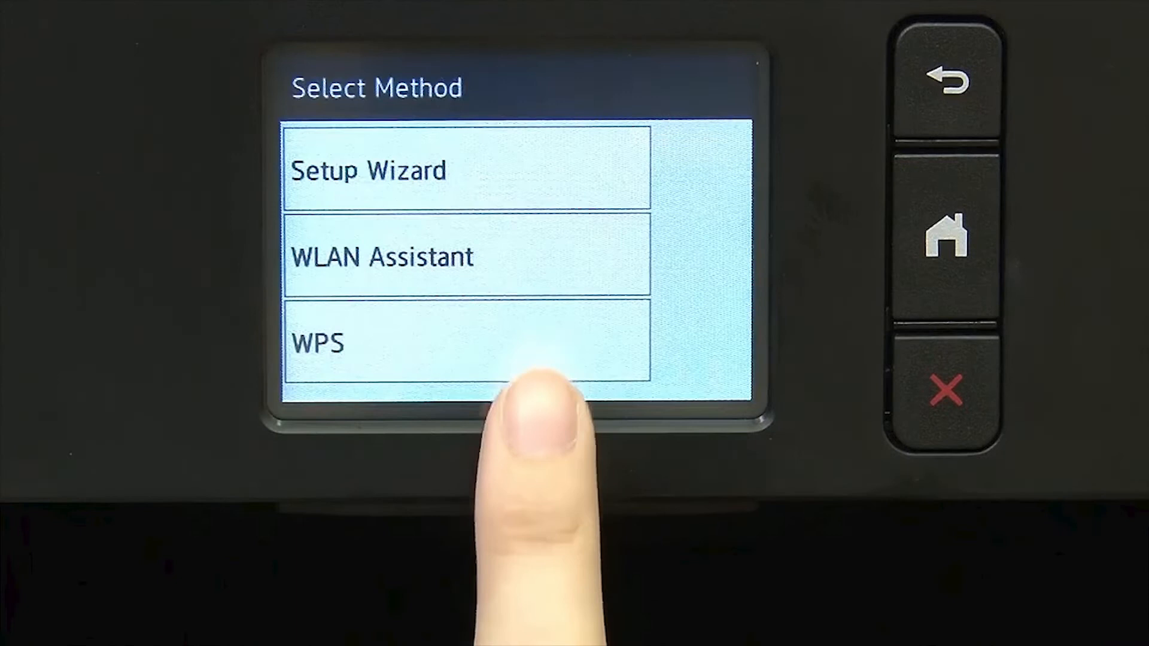
click(466, 170)
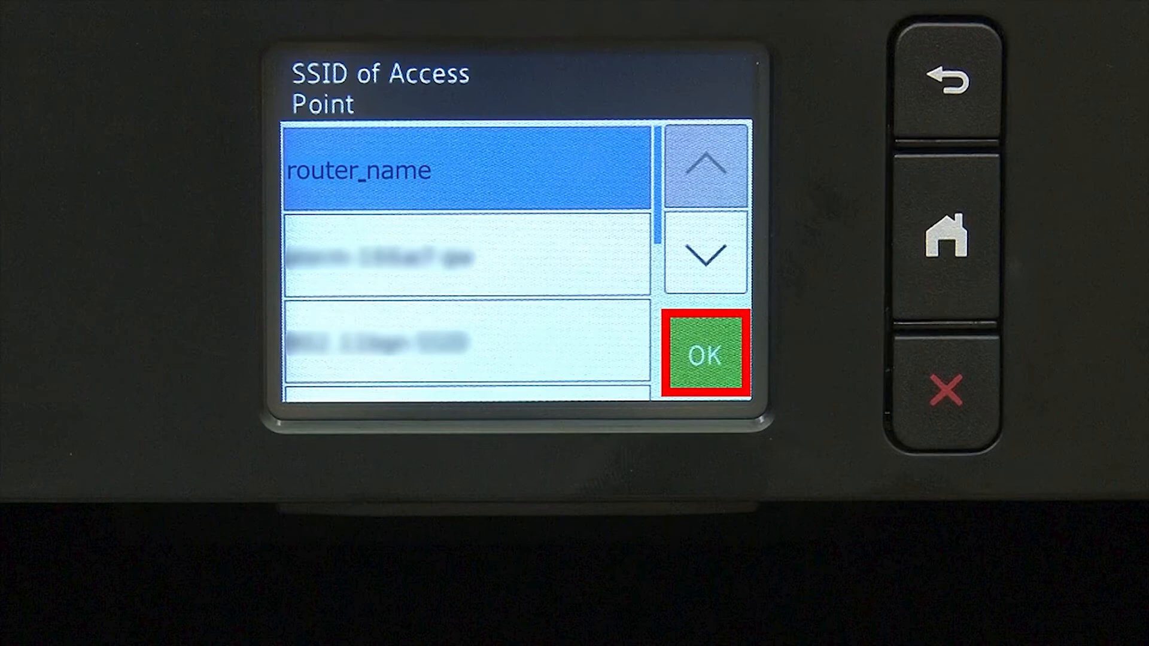
click(706, 354)
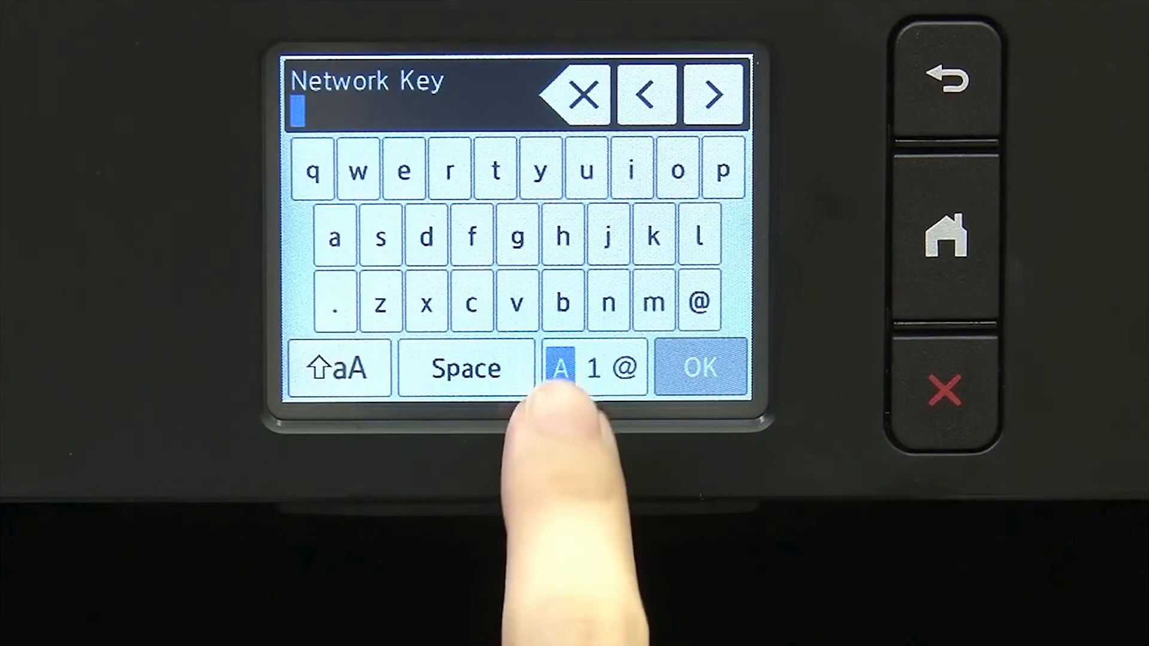
click(594, 366)
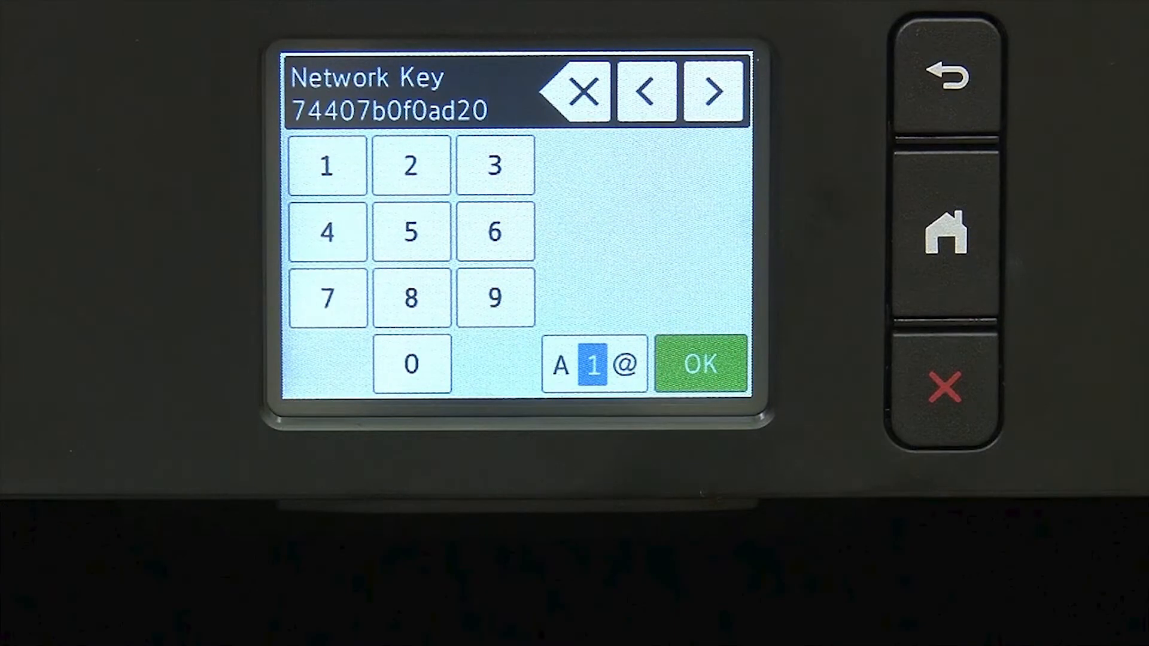
click(699, 364)
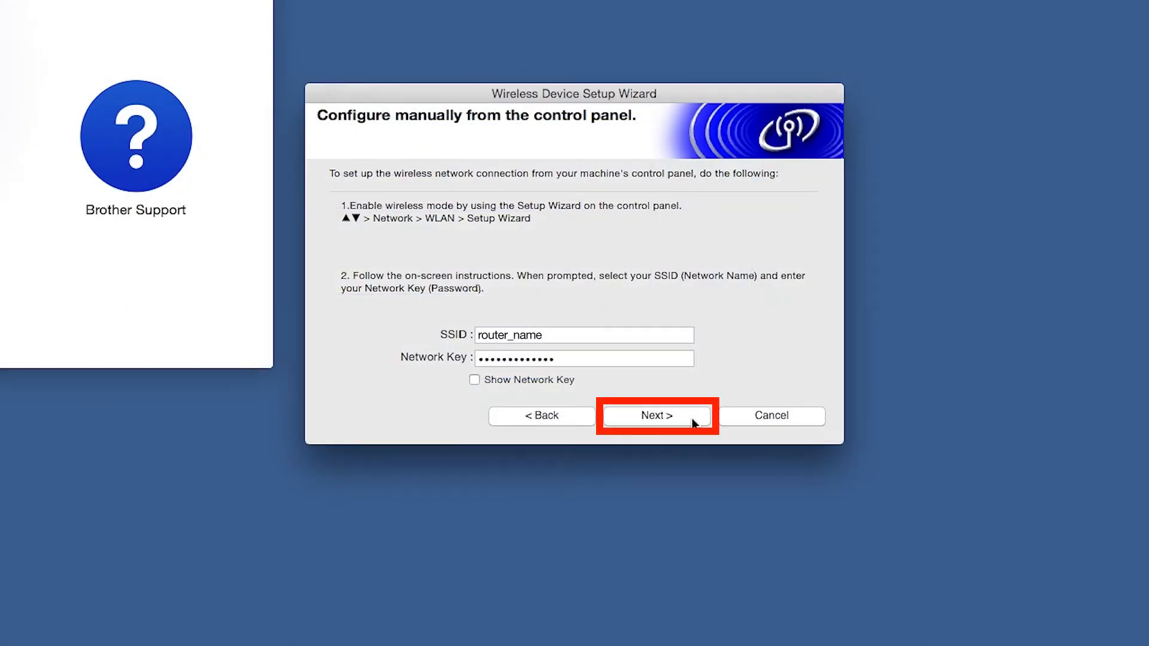
Step: Confirm the machine shows connected and finish the wireless configuration wizard
click(654, 416)
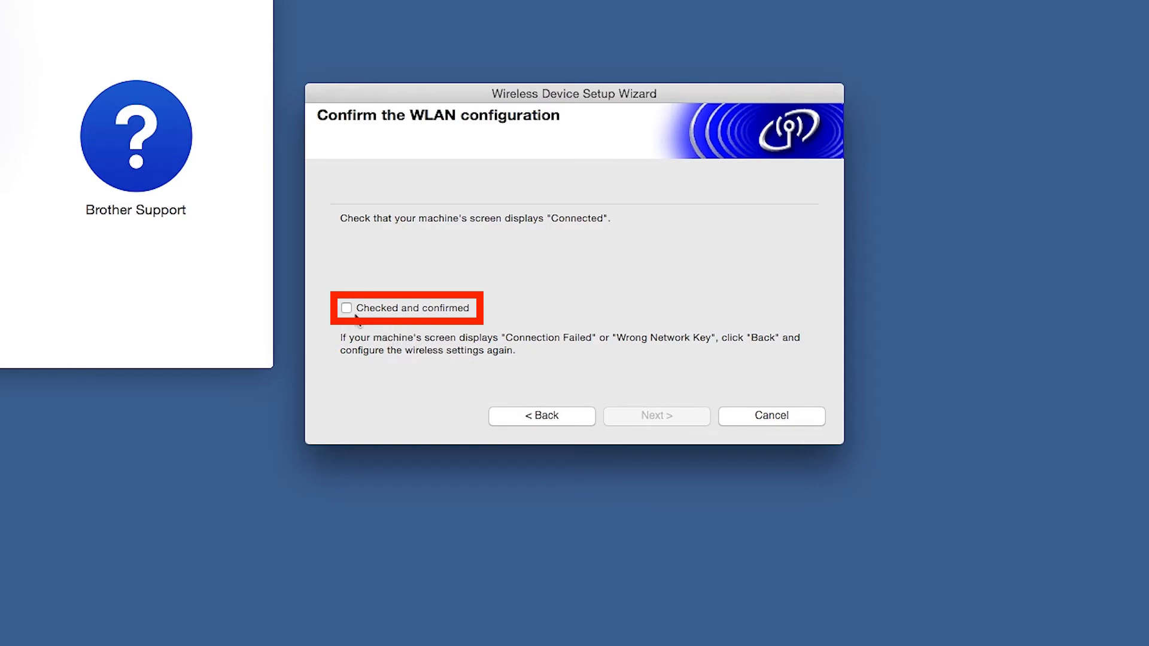
click(346, 307)
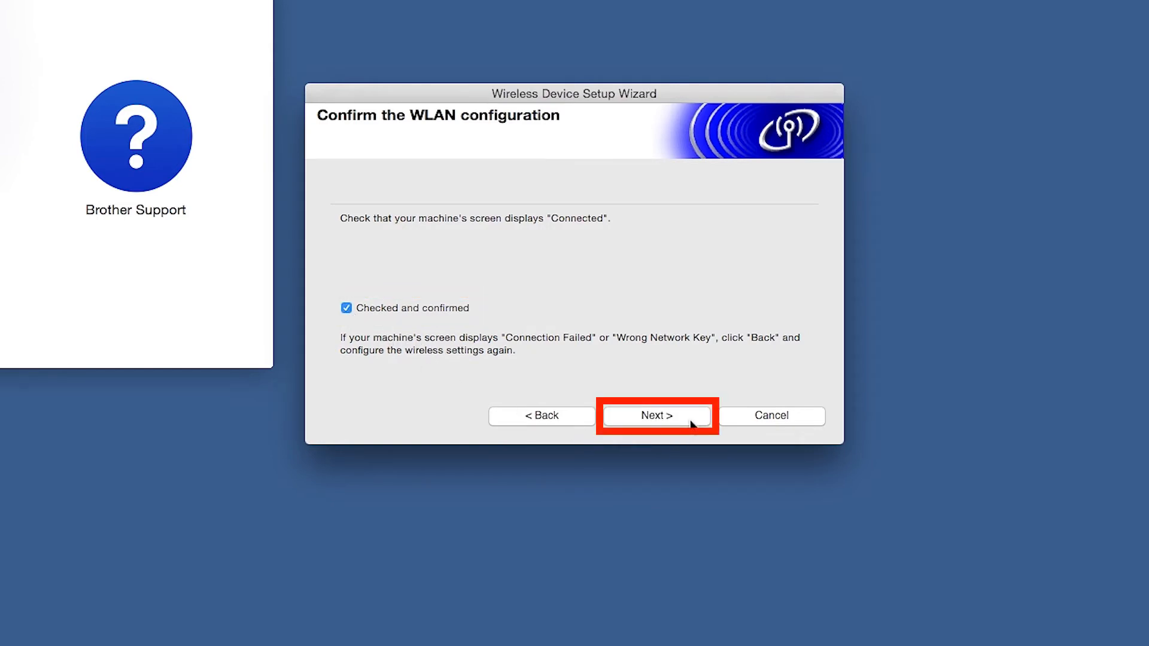
click(655, 415)
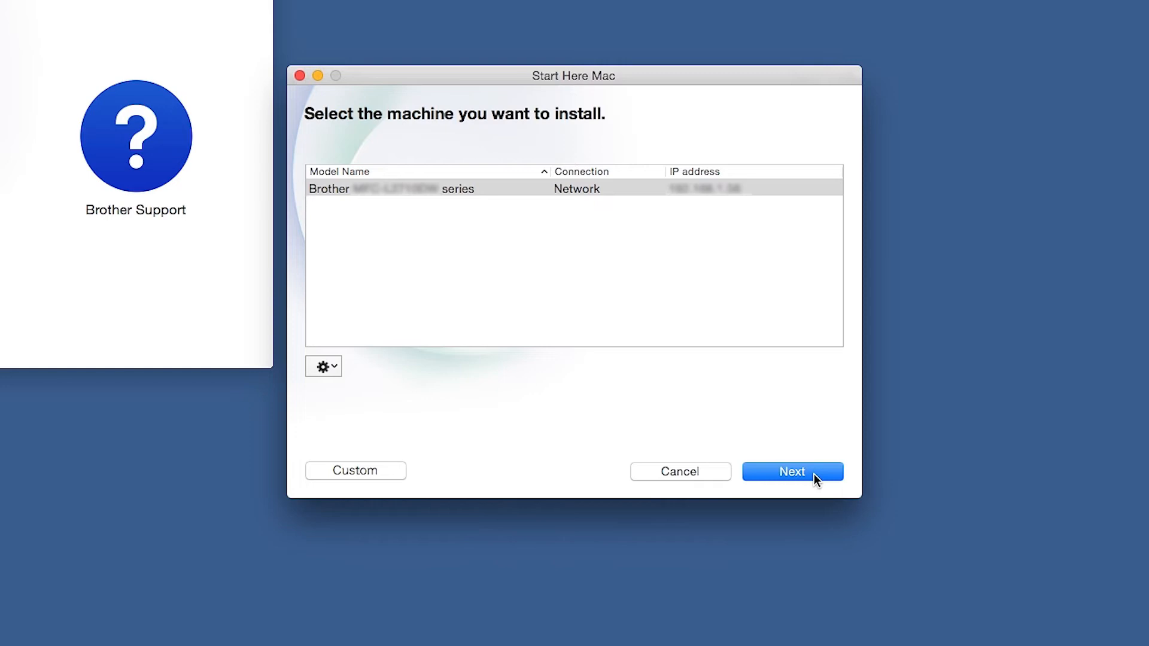
Step: Select the detected network Brother machine and start its driver installation
click(392, 188)
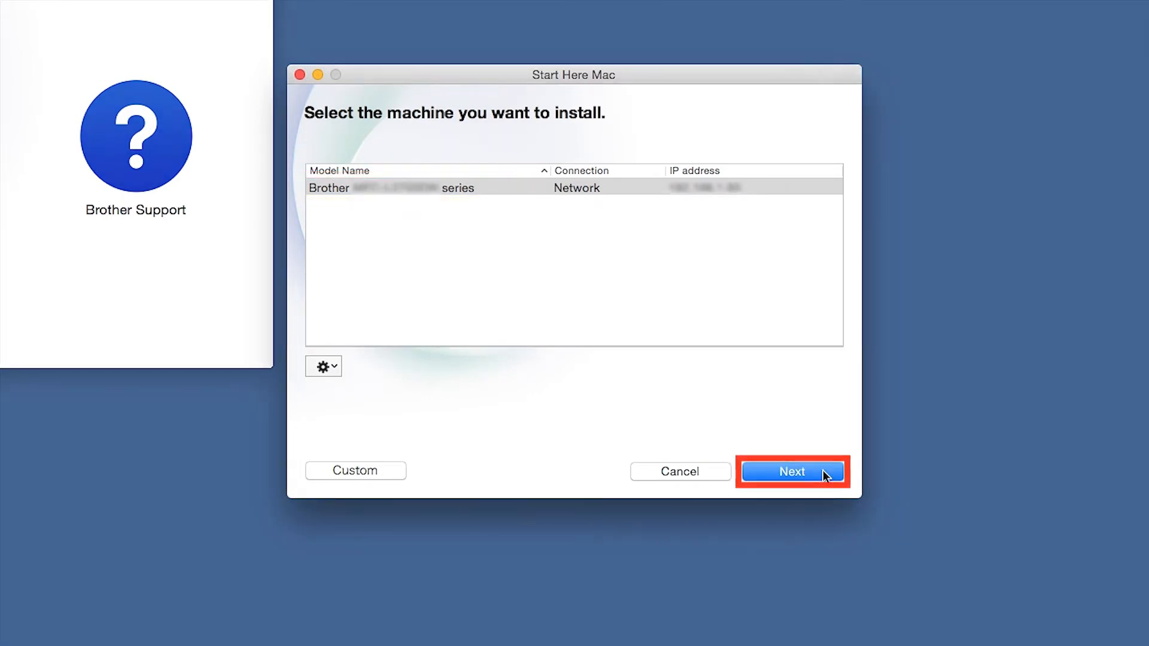
click(791, 472)
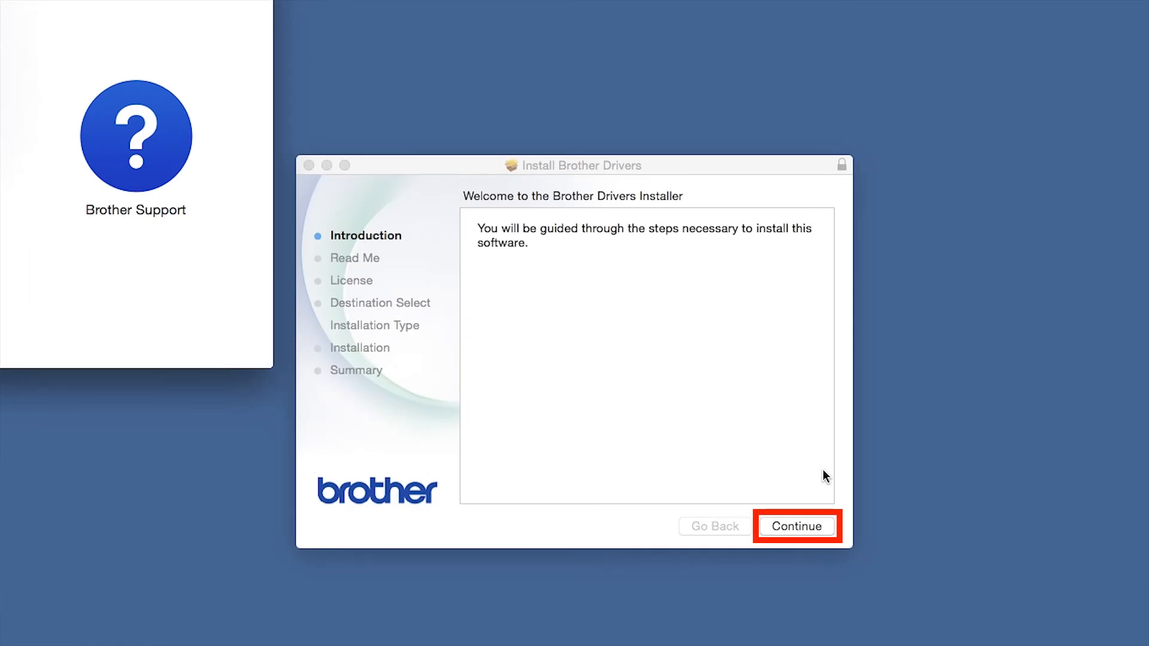
Step: Move through the welcome and read-me pages and agree to the software license
click(796, 527)
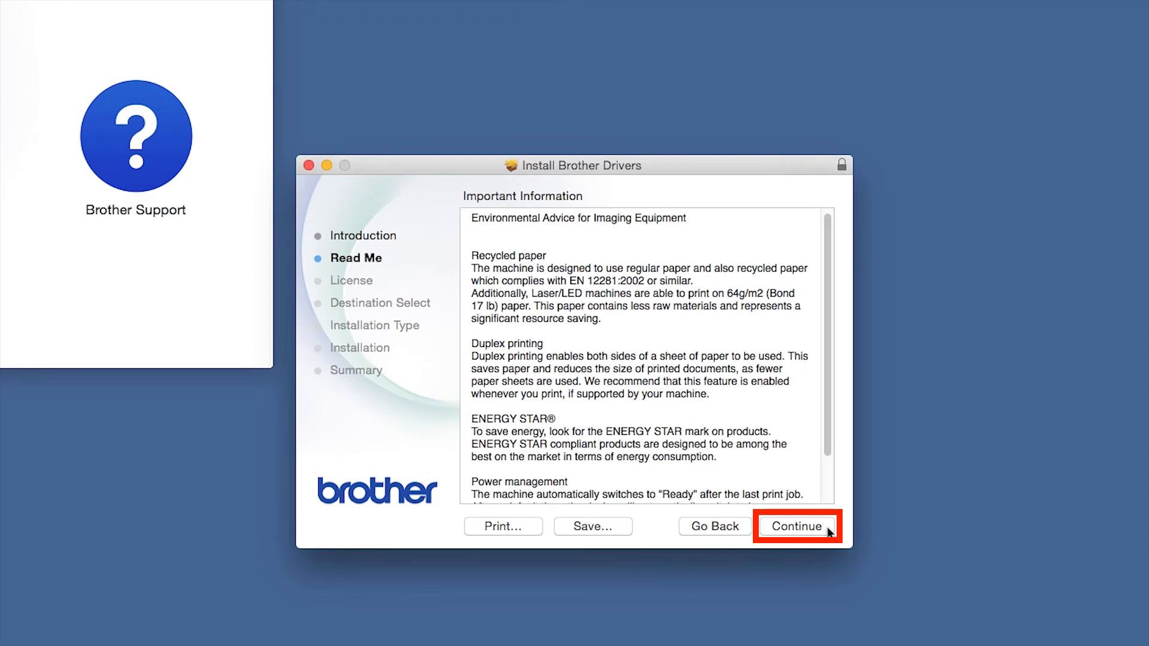
click(797, 526)
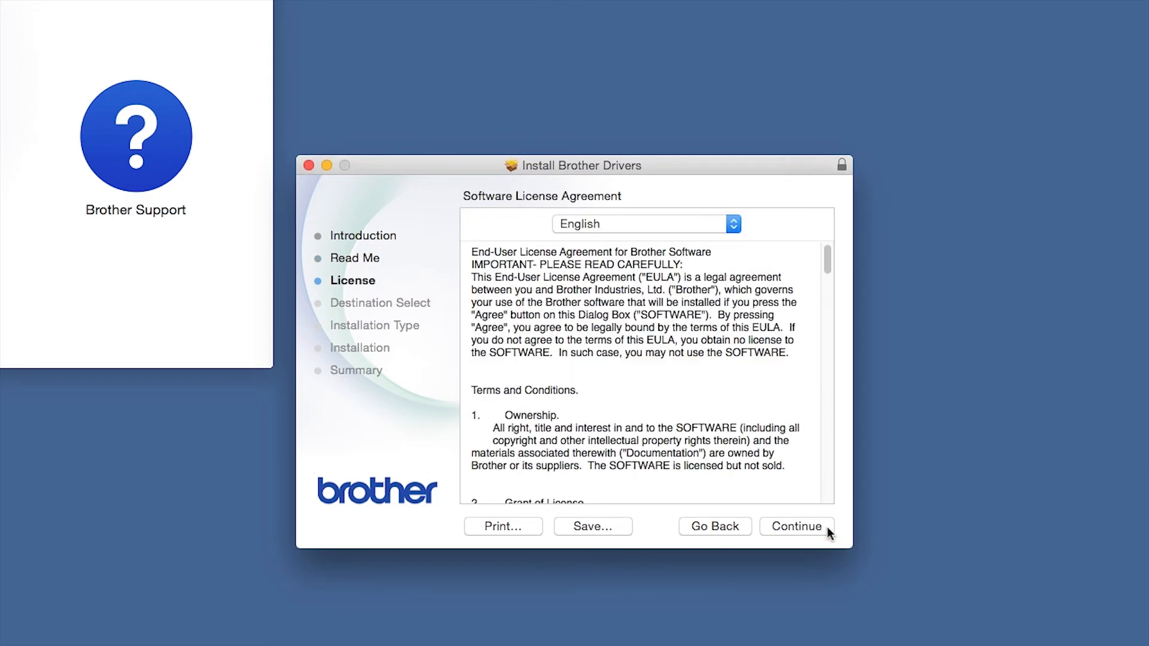
click(795, 526)
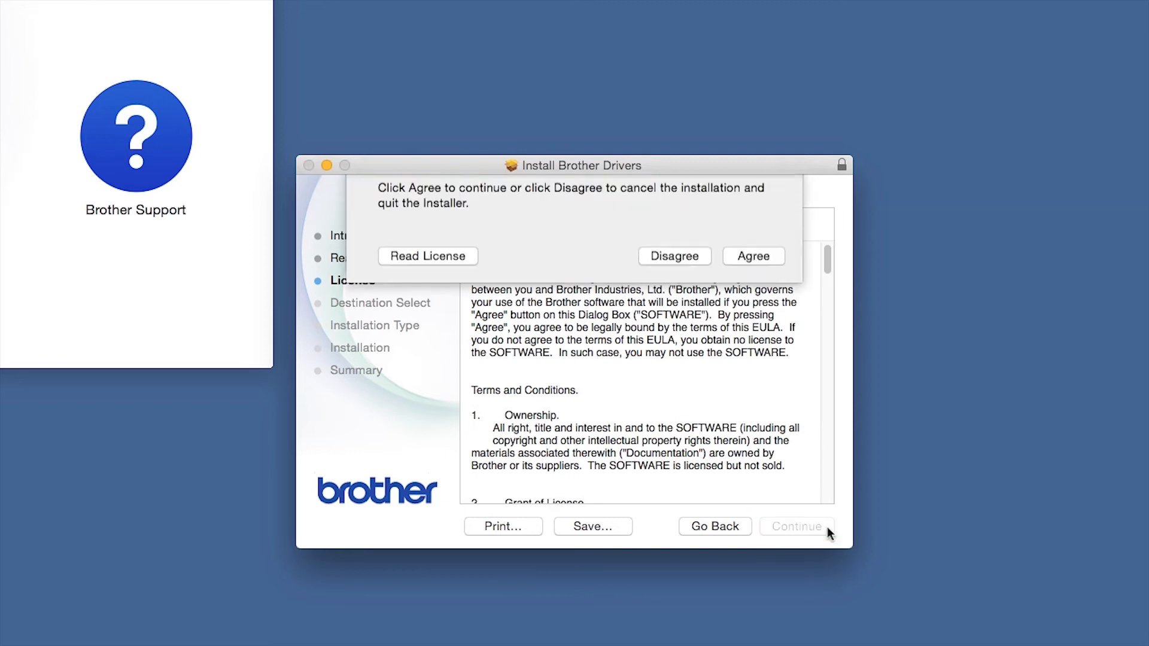
click(752, 256)
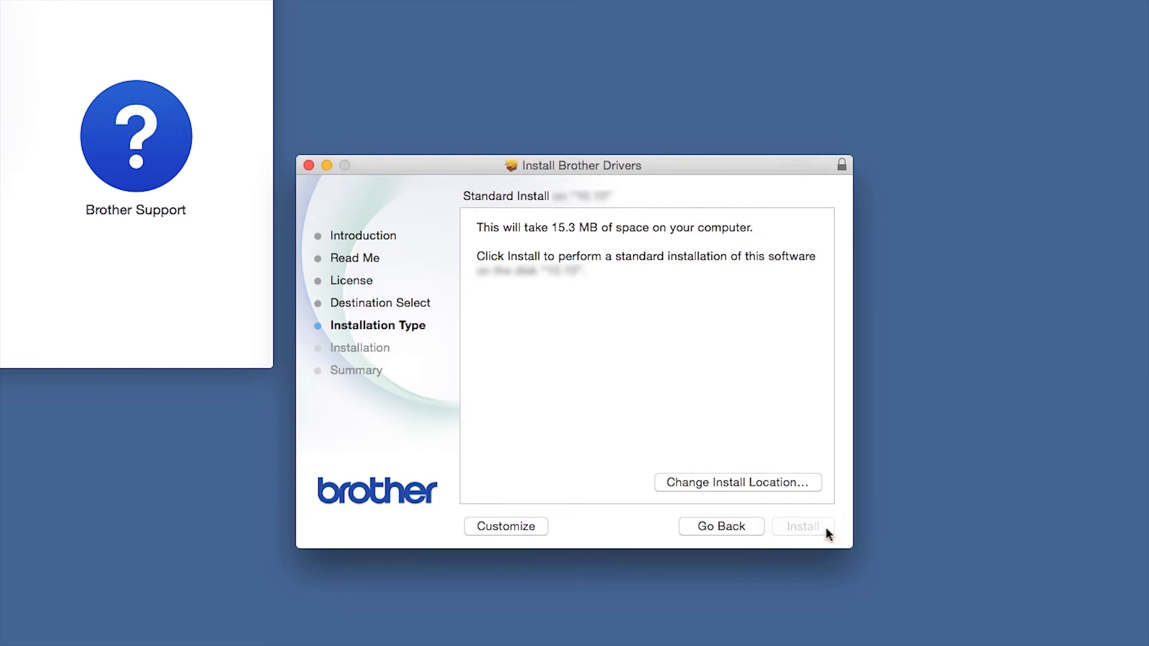
Step: Run the standard driver installation, authorize it with the password and close the finished installer
click(801, 526)
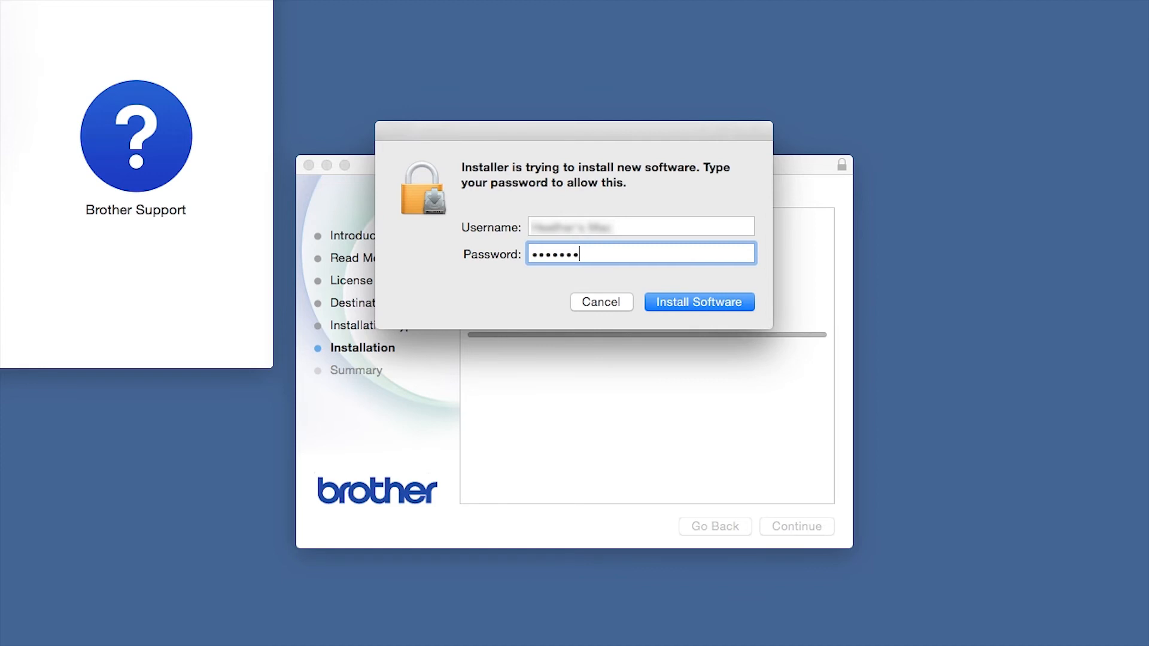
click(697, 302)
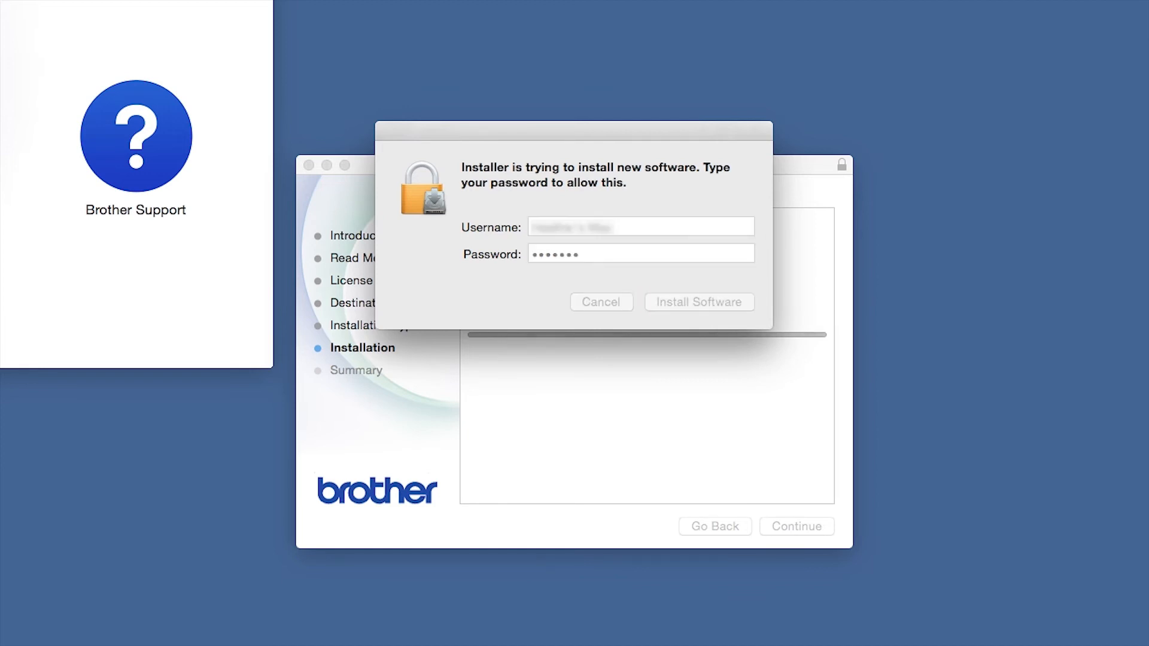
click(698, 301)
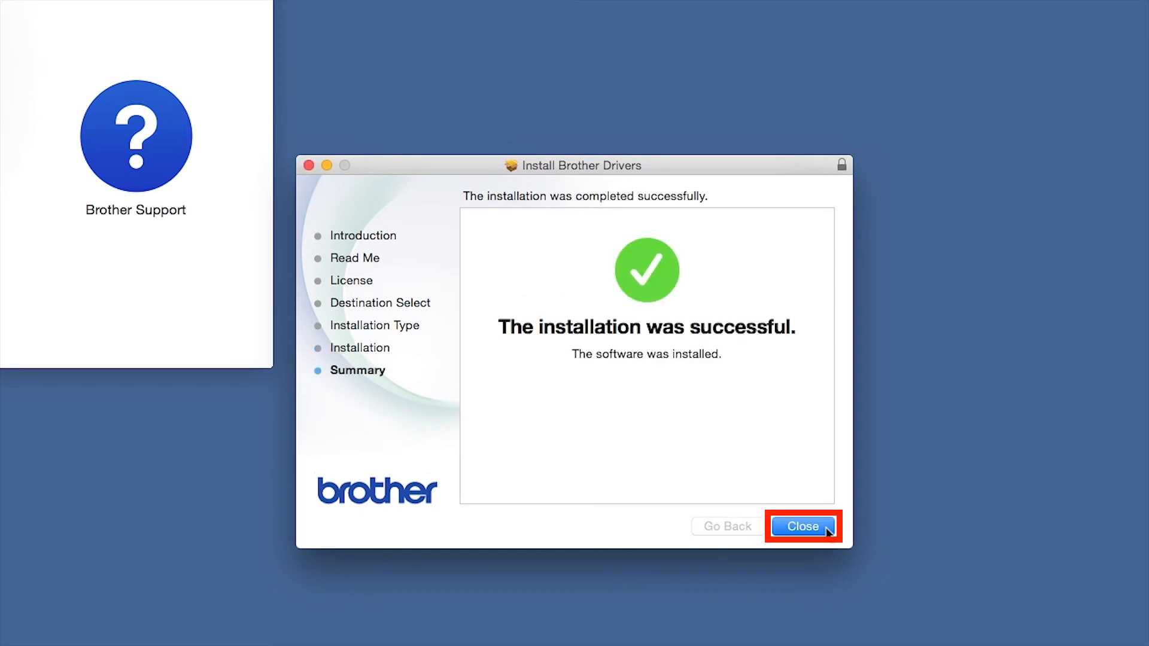
click(801, 526)
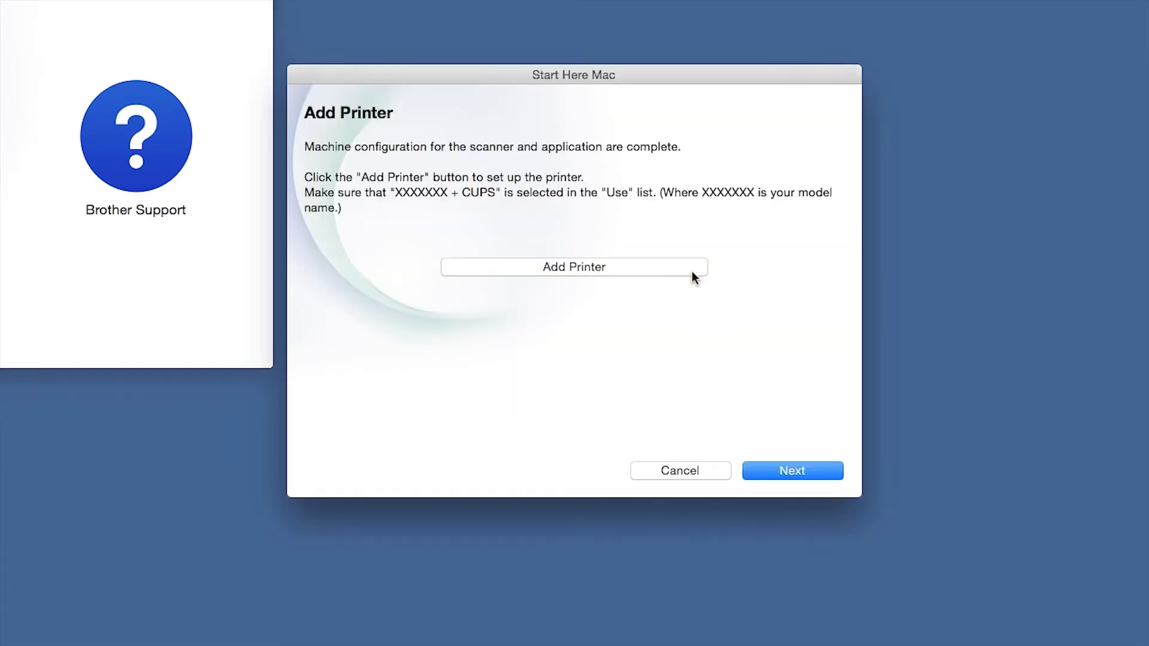
Step: Add the Brother printer to the Mac using the 'Brother … series CUPS' driver instead of AirPrint
click(573, 267)
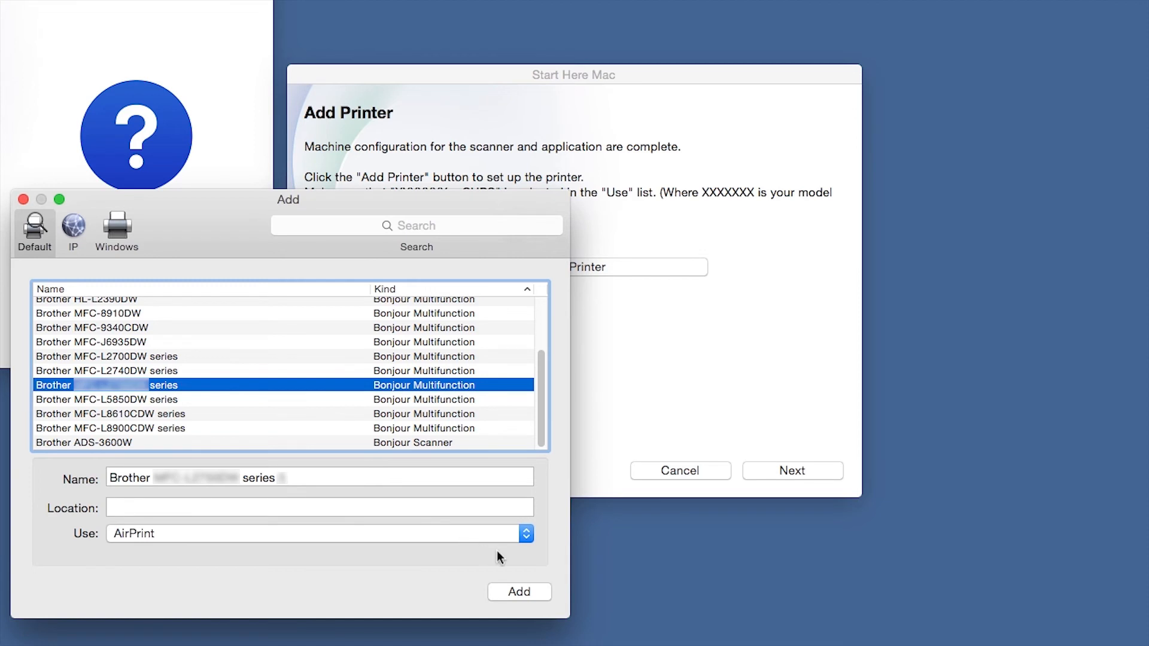
click(523, 534)
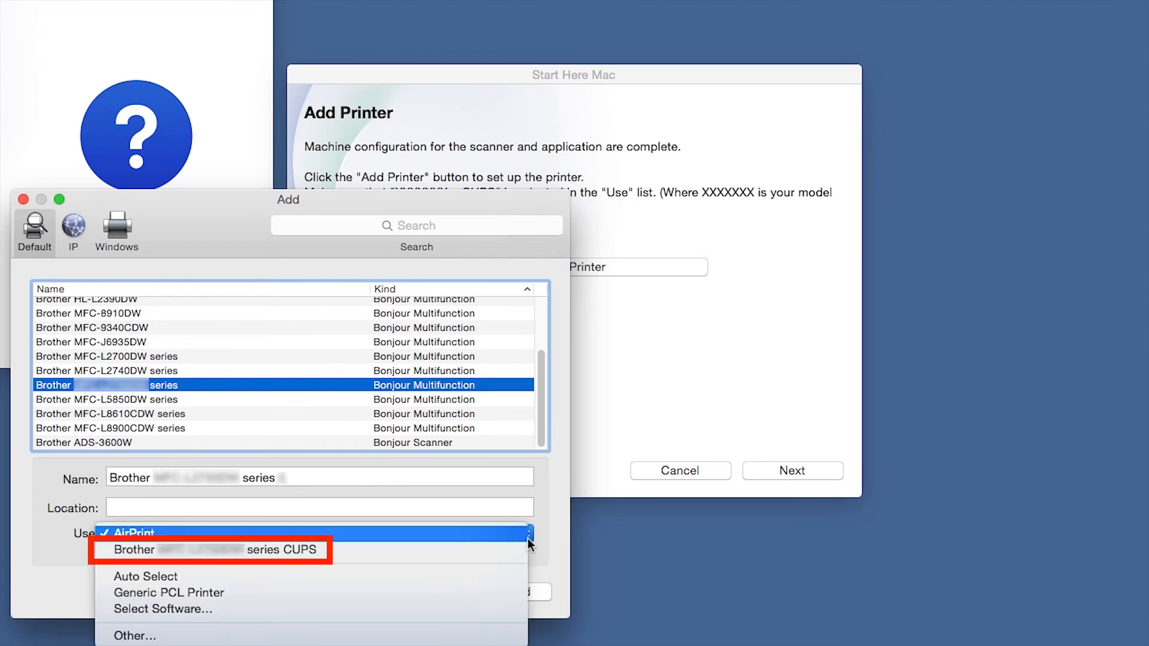
click(211, 549)
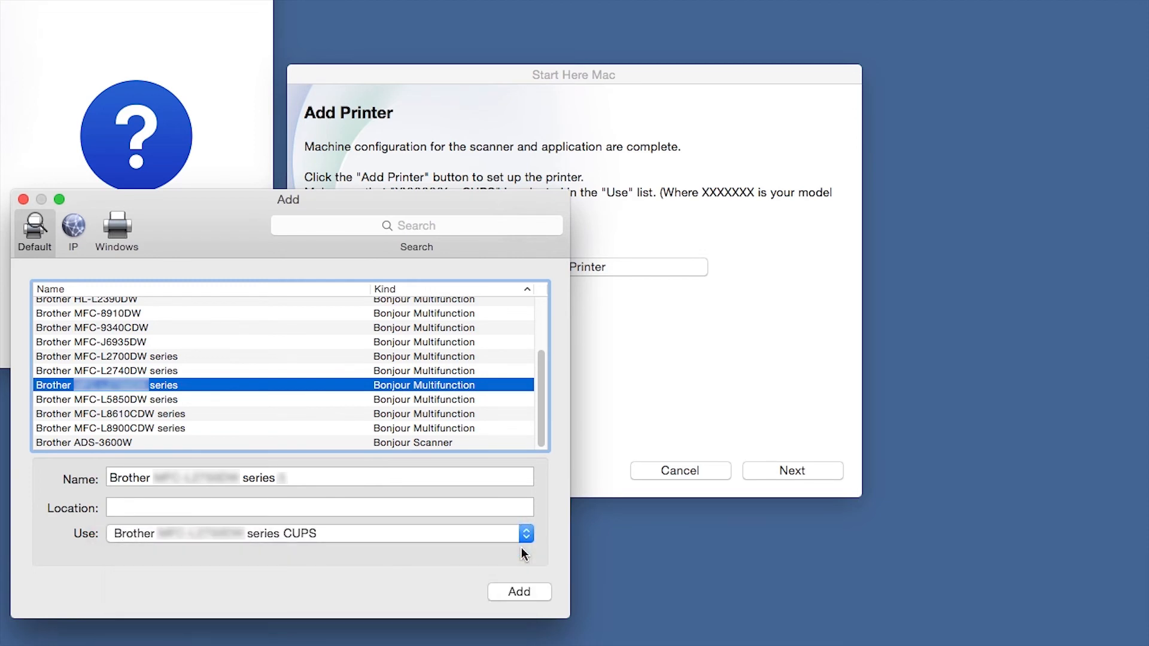
click(518, 591)
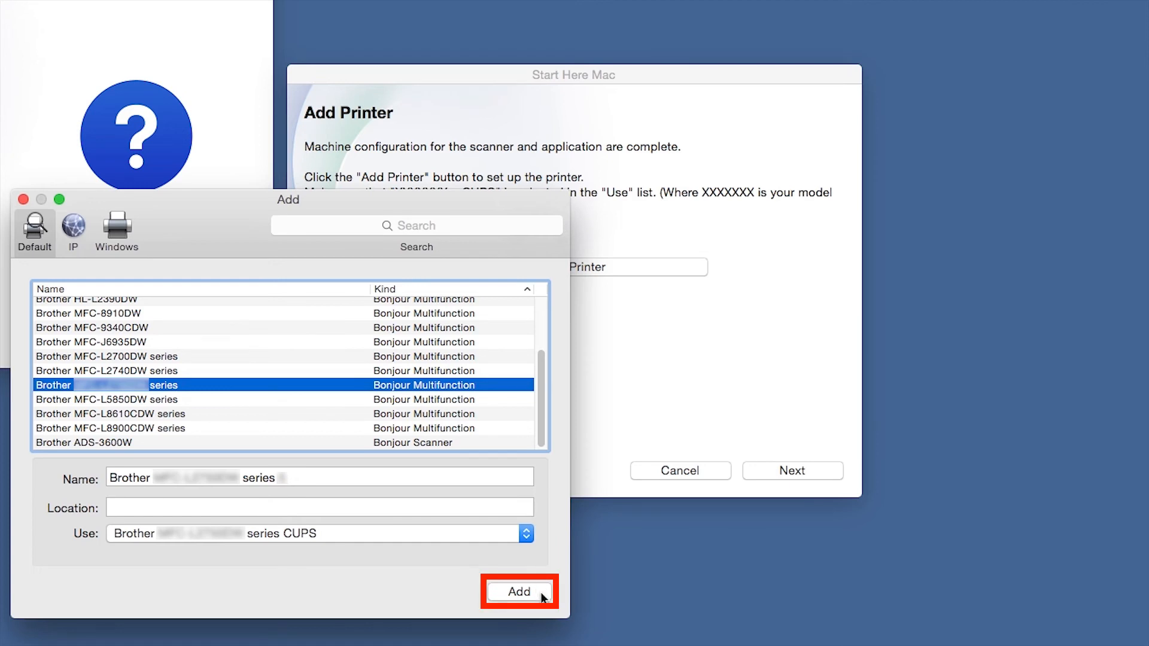
click(518, 591)
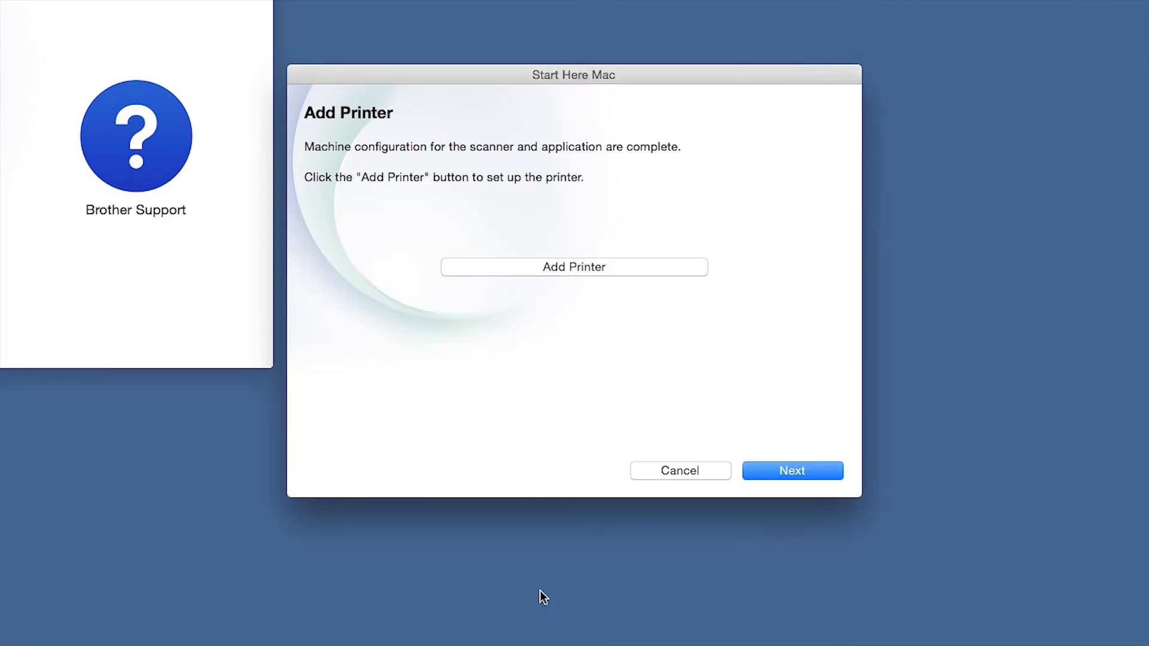
mouse_move(792, 470)
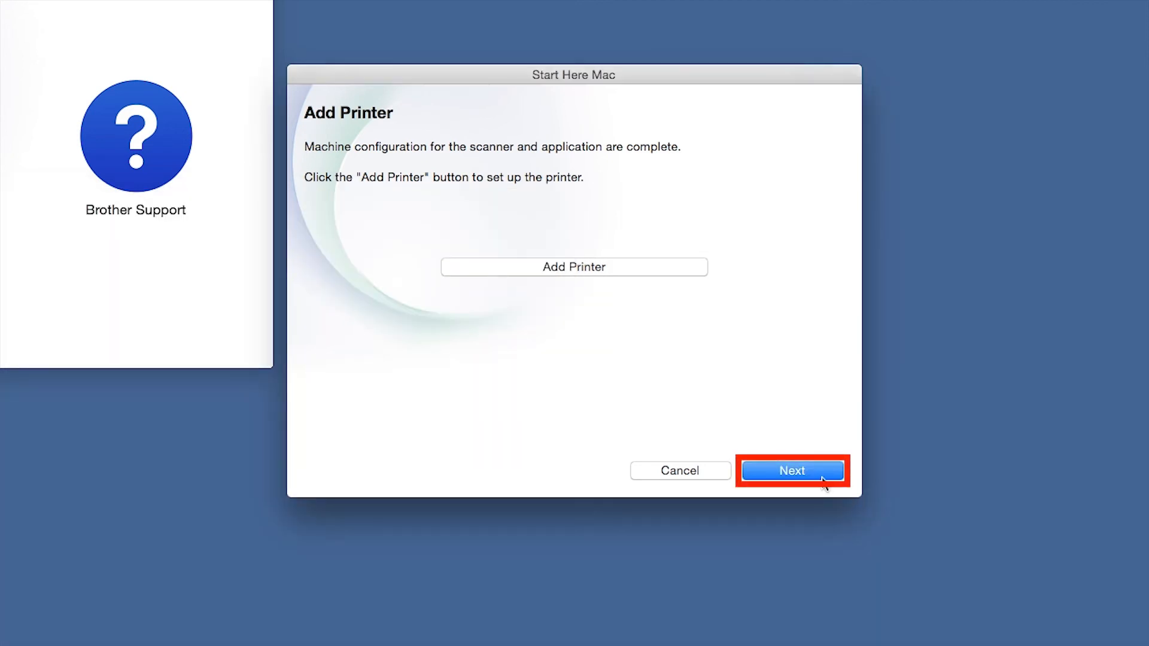
Step: Visit the iPrint&Scan App Store offer and finish to 'Setup Complete - Driver installation is finished'
click(791, 470)
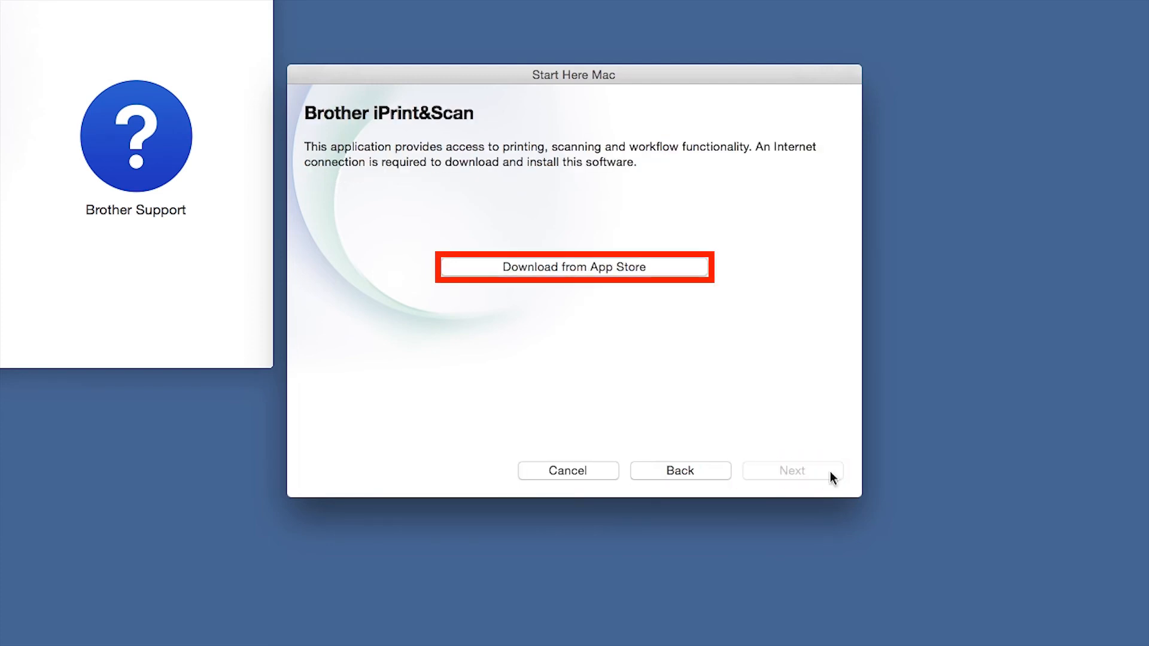
click(573, 267)
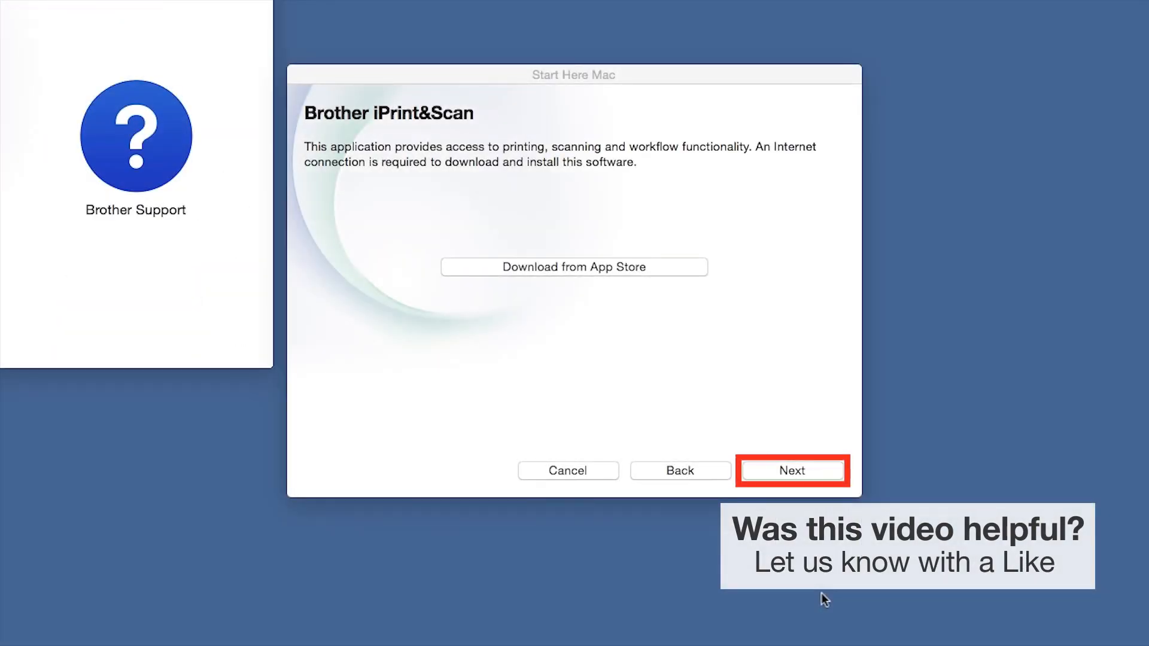
mouse_move(827, 477)
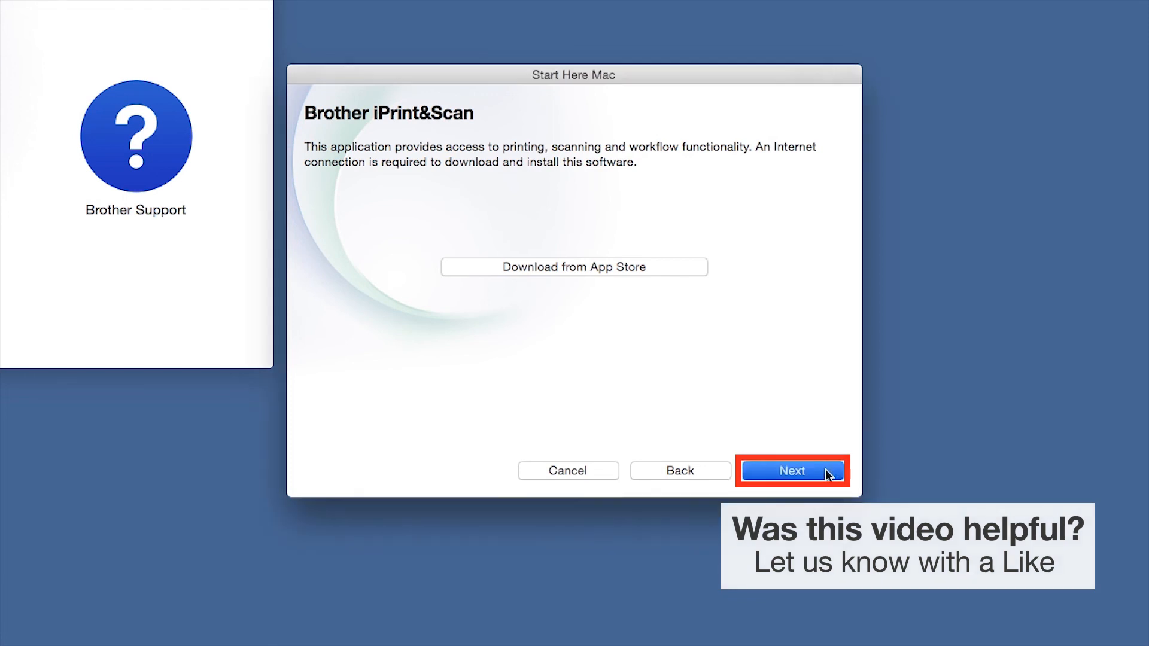
click(791, 470)
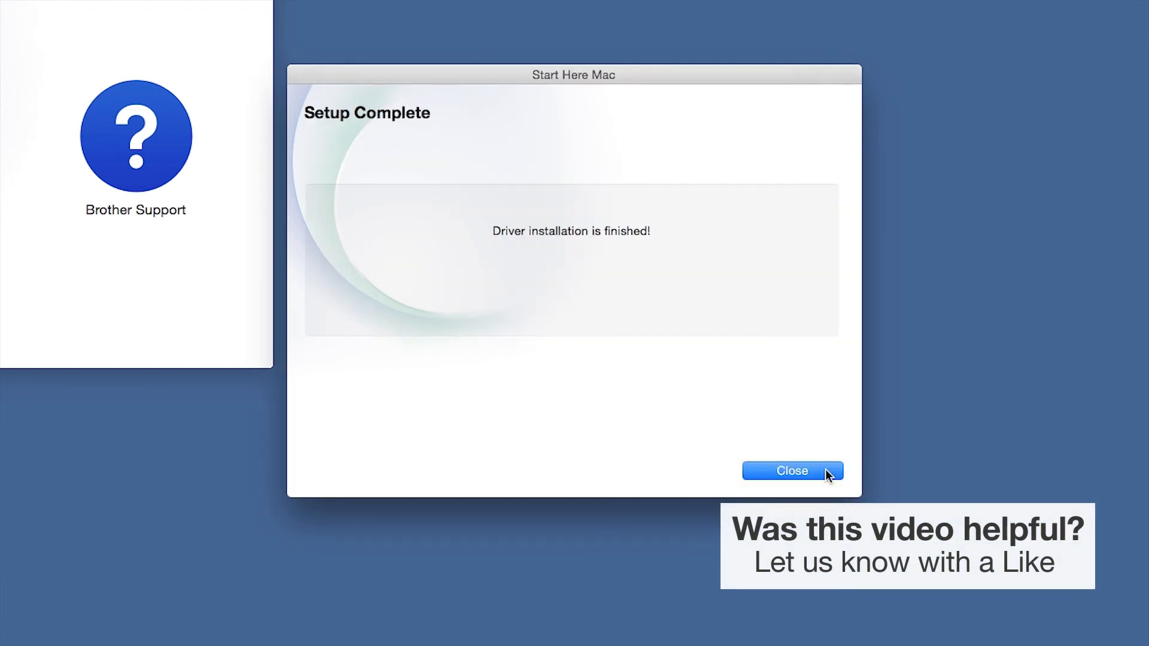